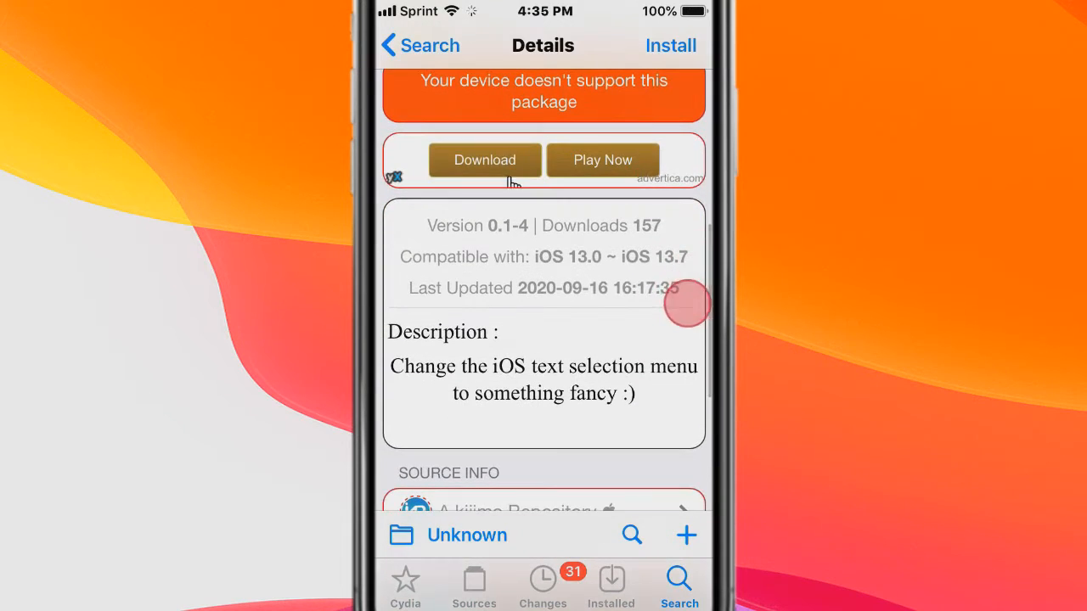
scroll(down, 3)
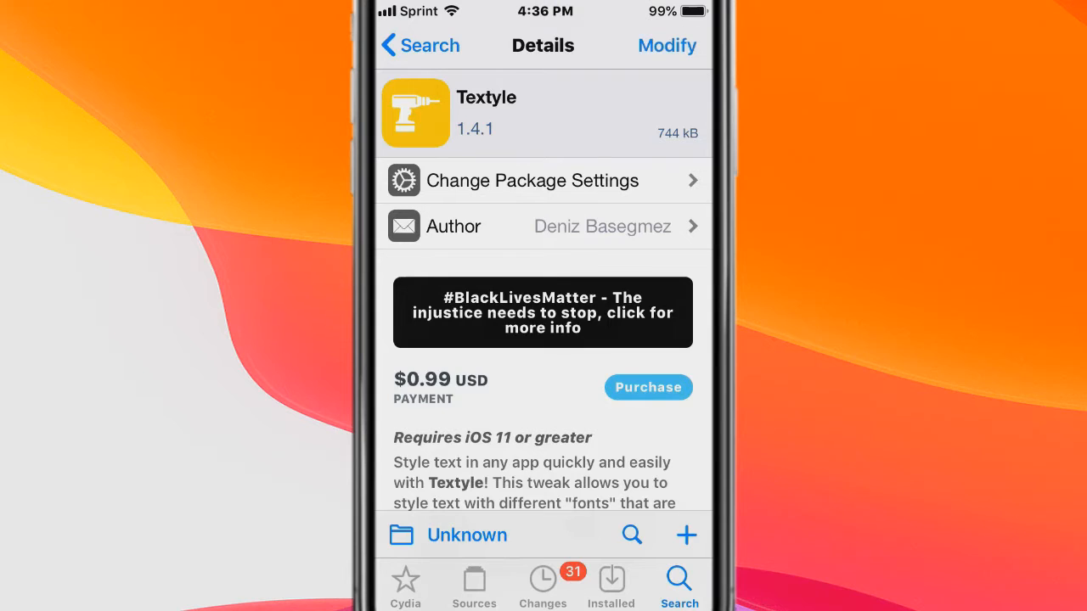
scroll(down, 3)
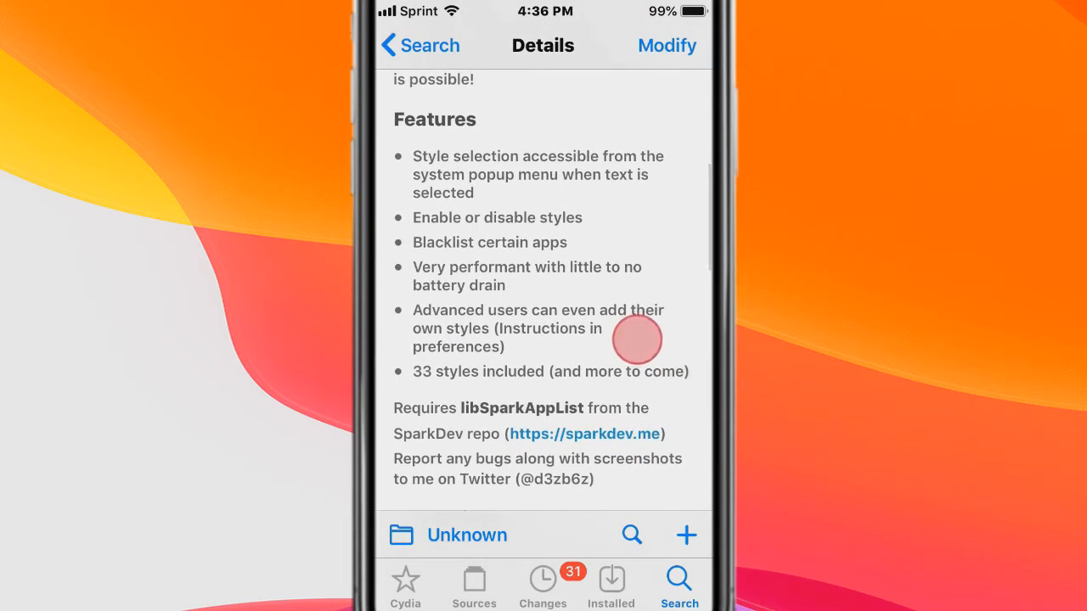
scroll(down, 3)
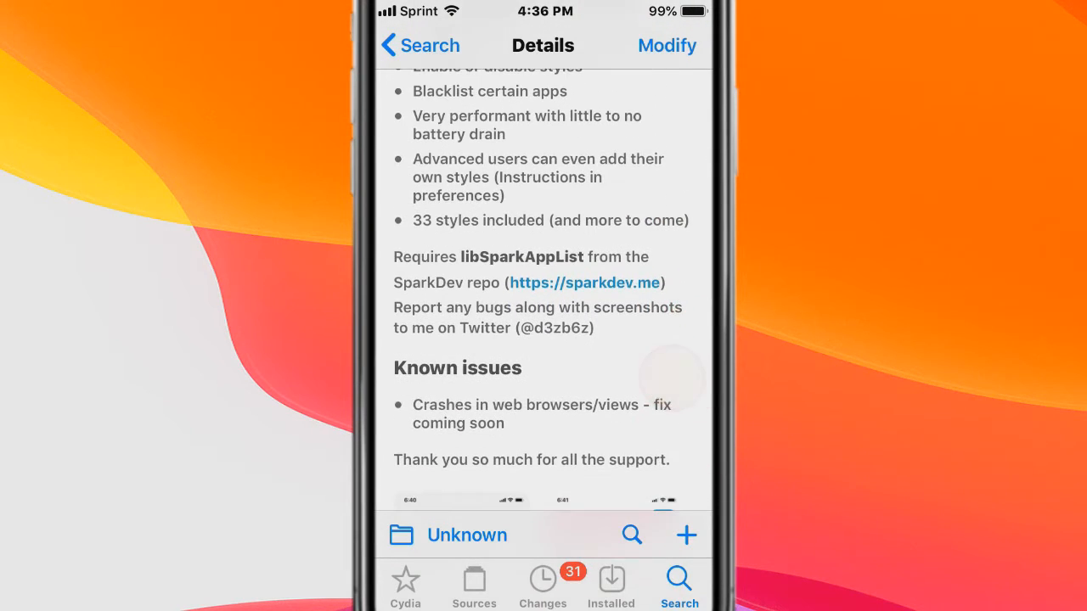
scroll(down, 3)
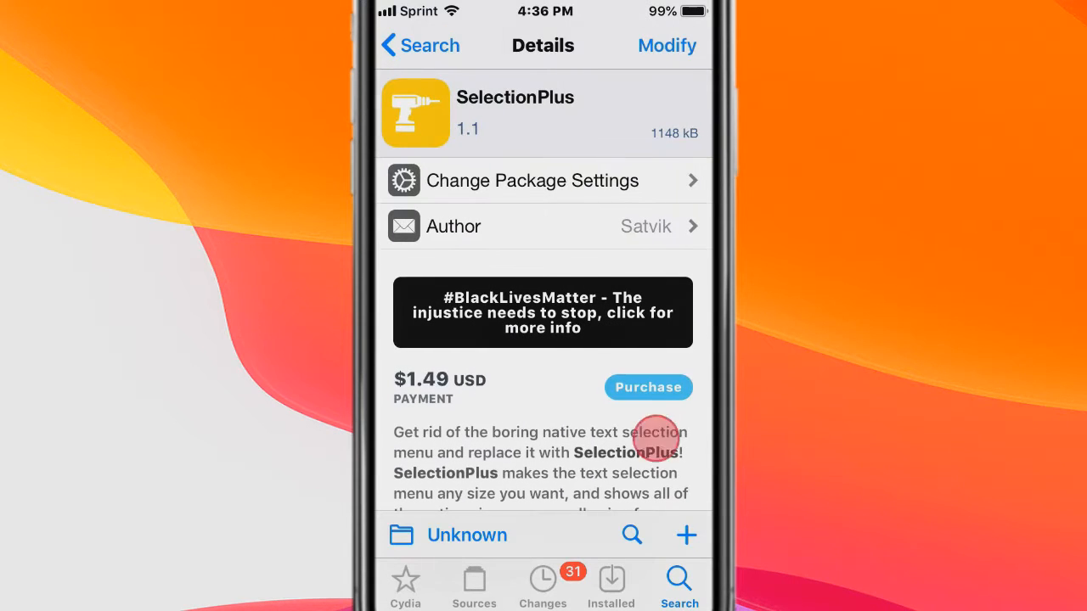
scroll(down, 3)
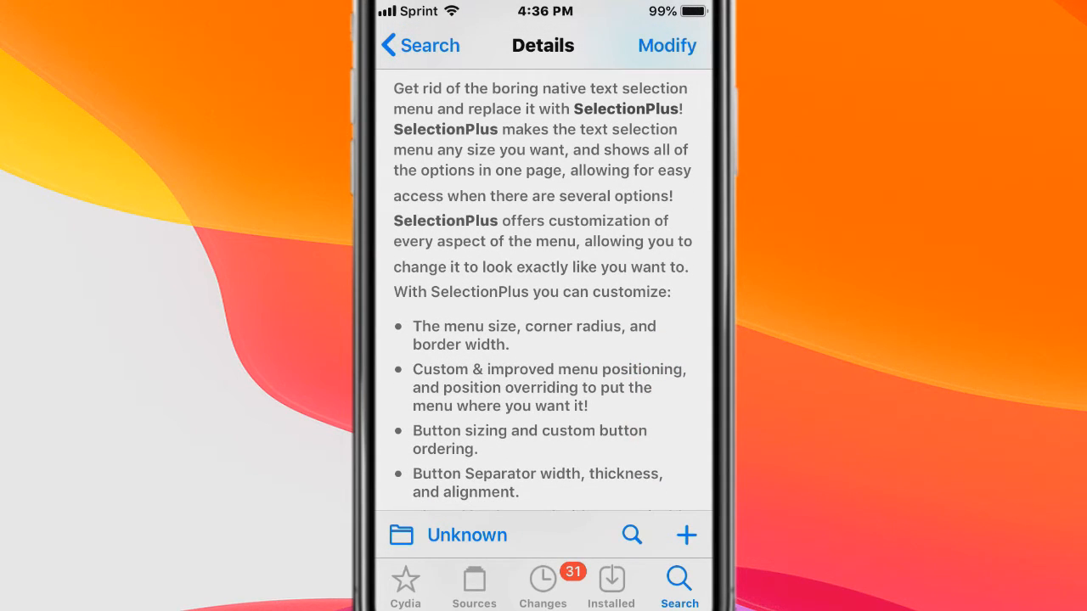
scroll(down, 3)
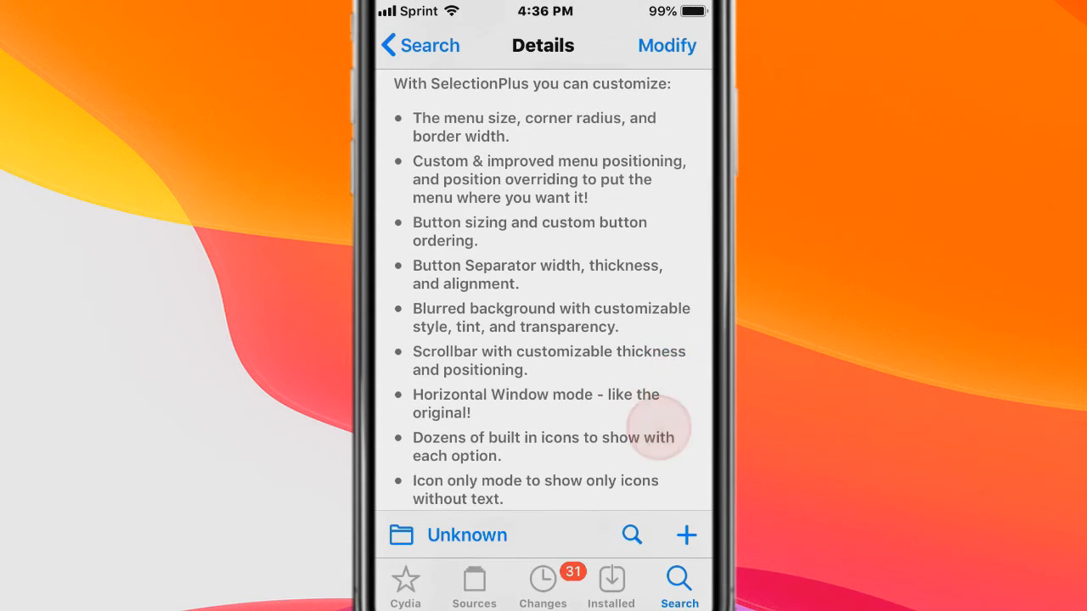
scroll(down, 3)
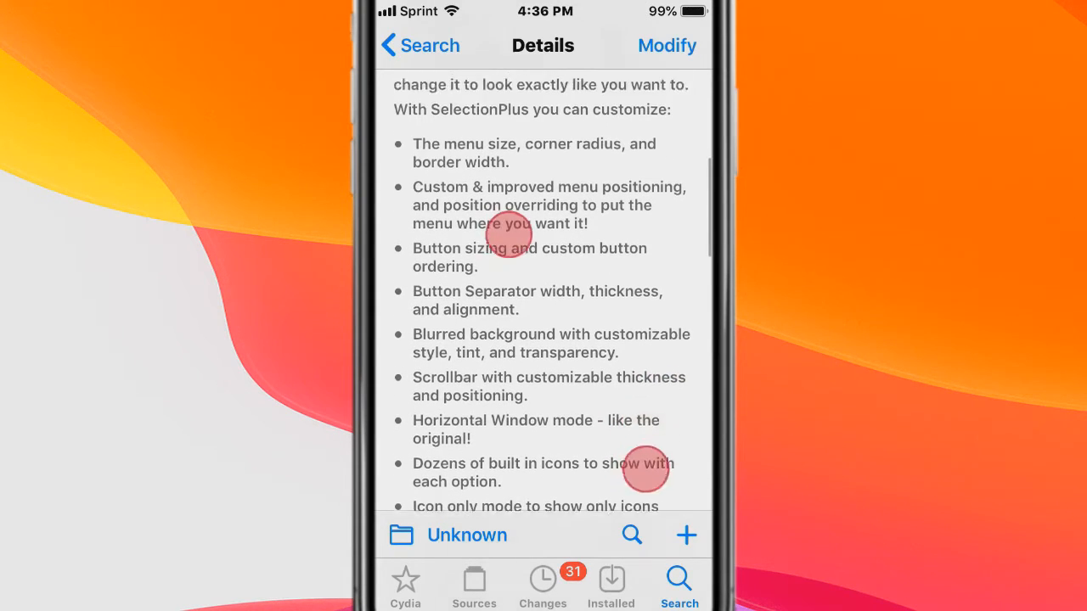
scroll(down, 3)
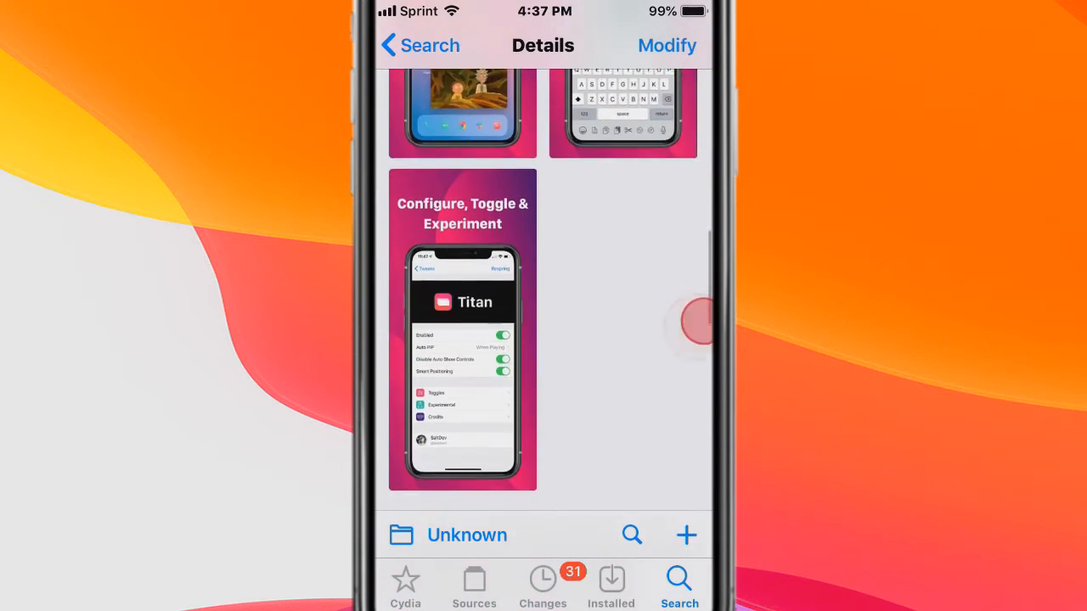
scroll(down, 3)
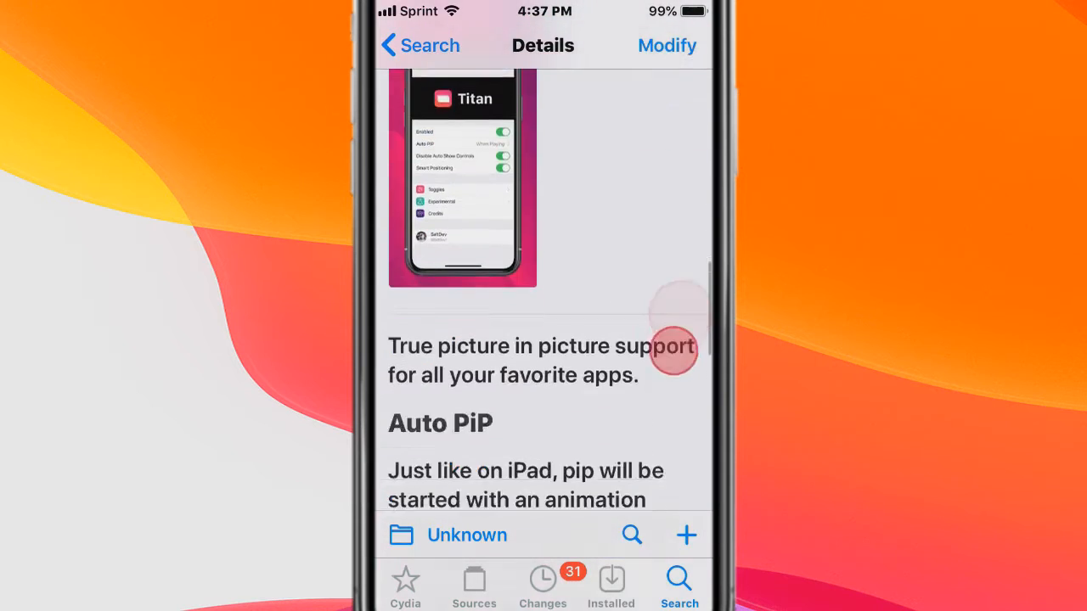
scroll(down, 3)
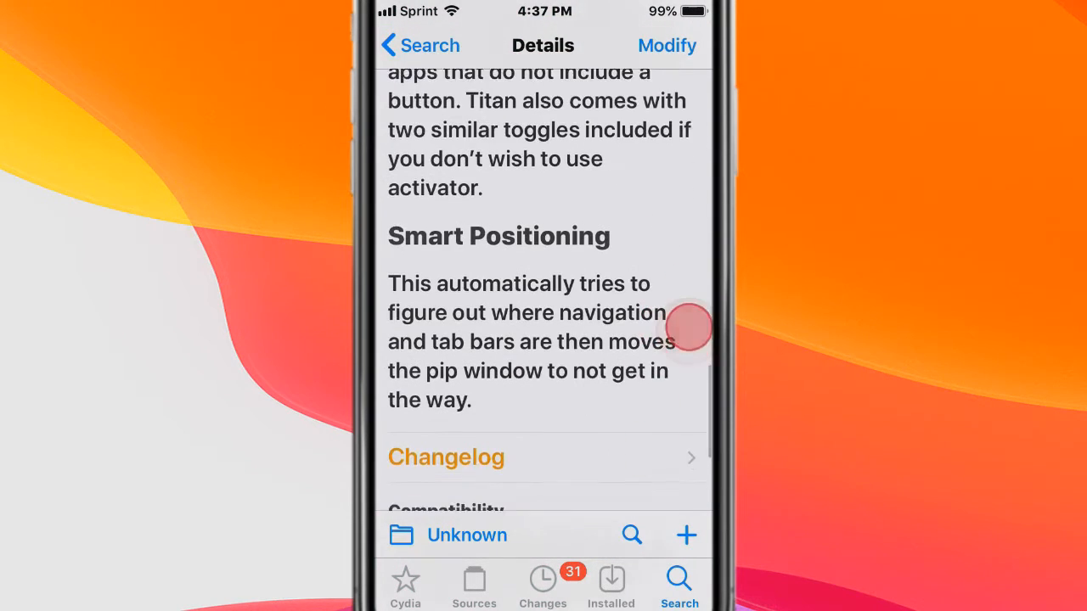
scroll(down, 3)
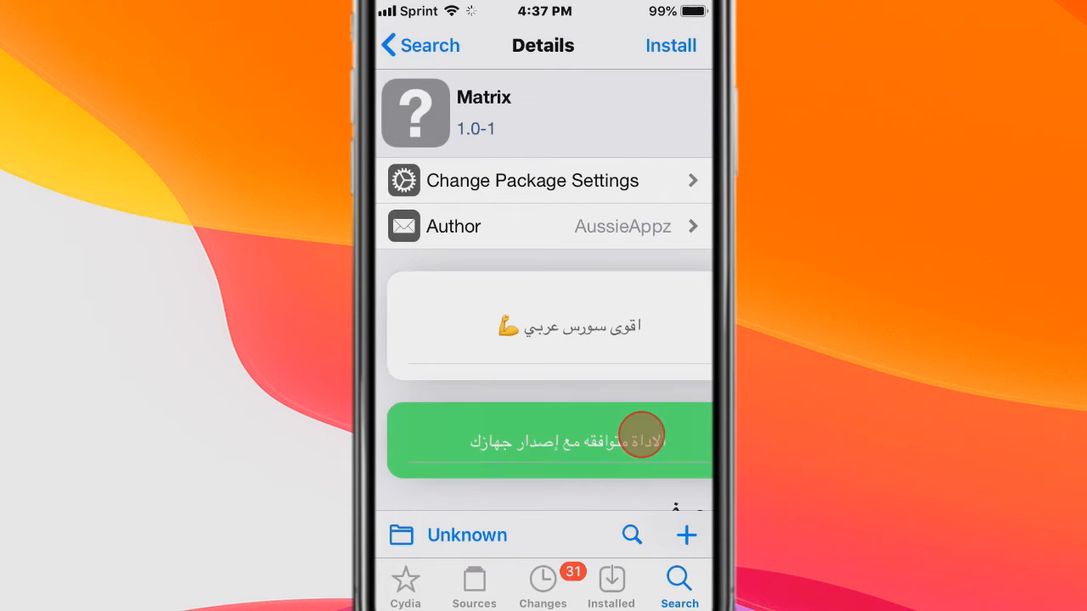
scroll(down, 3)
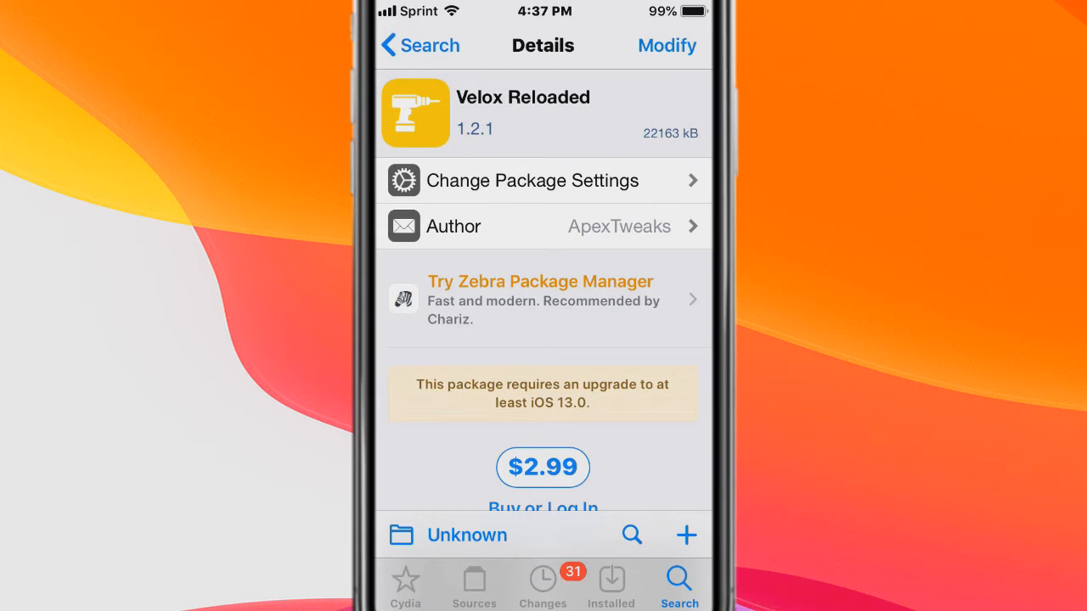
scroll(down, 3)
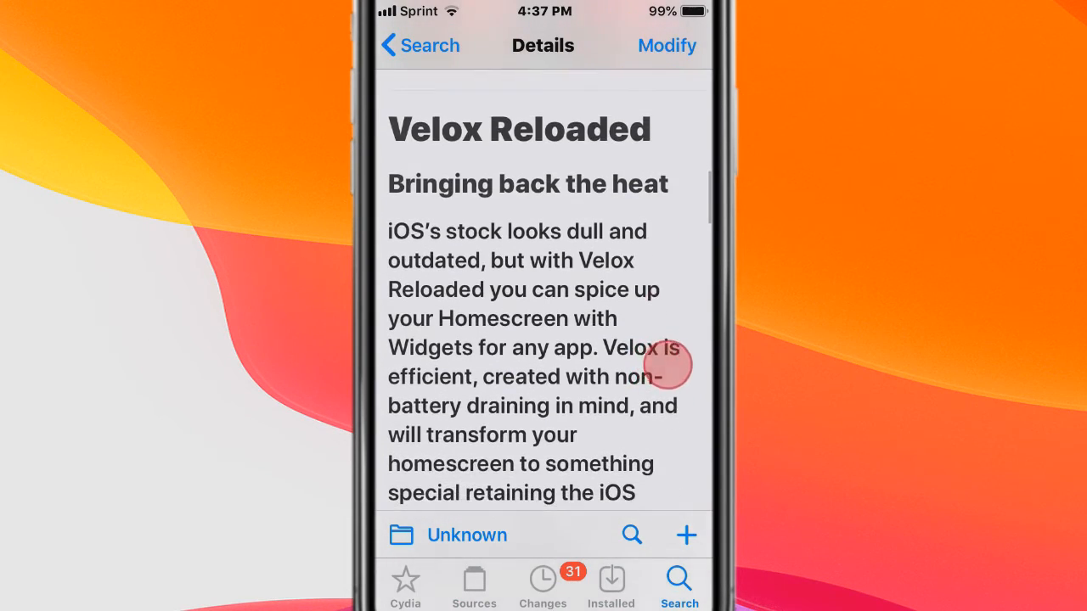
scroll(down, 3)
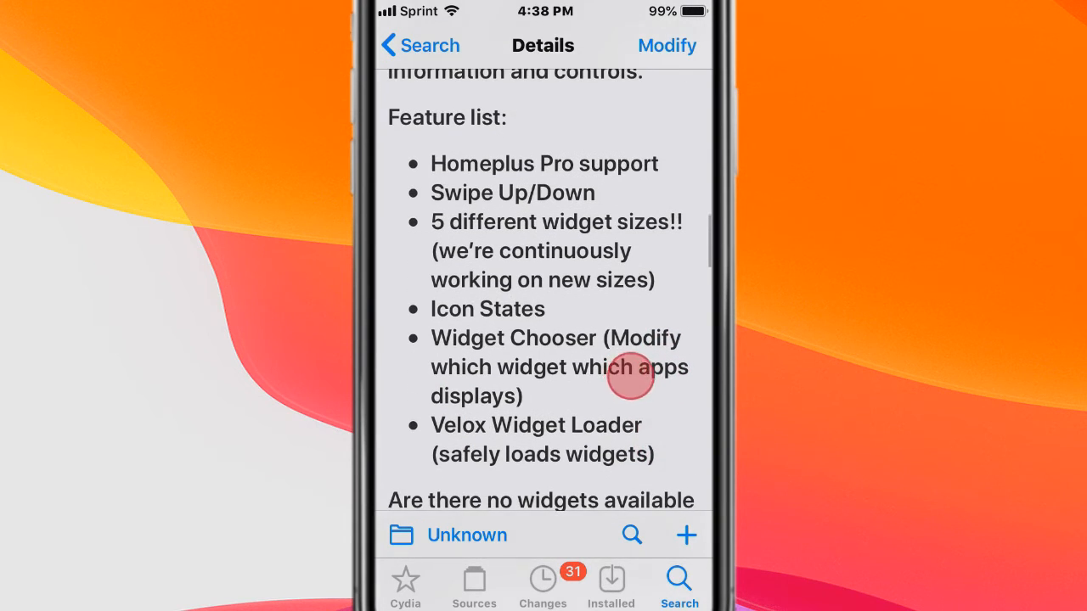
scroll(down, 3)
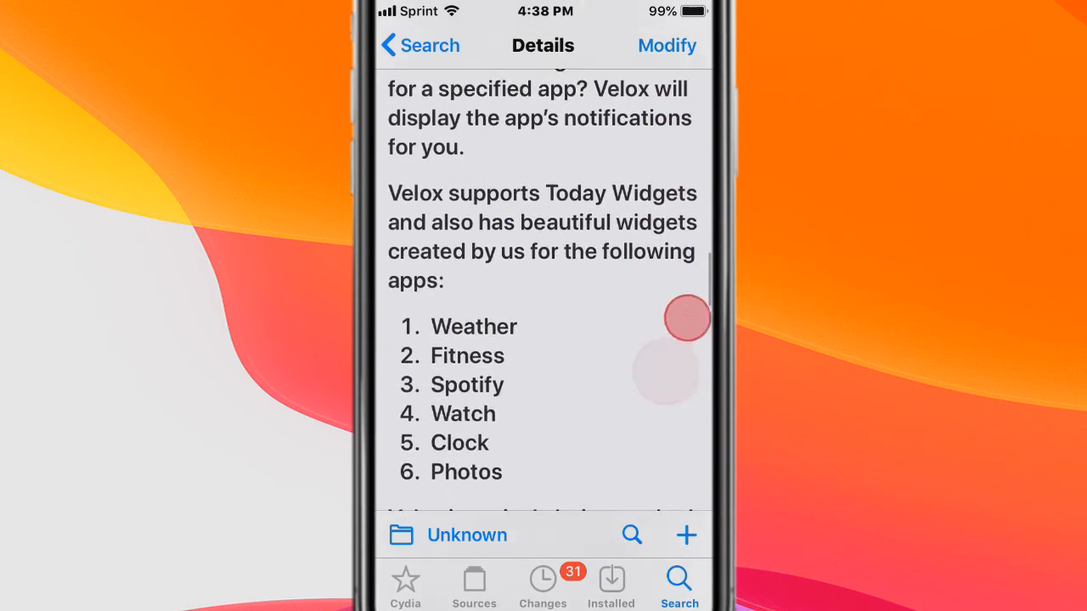
scroll(down, 3)
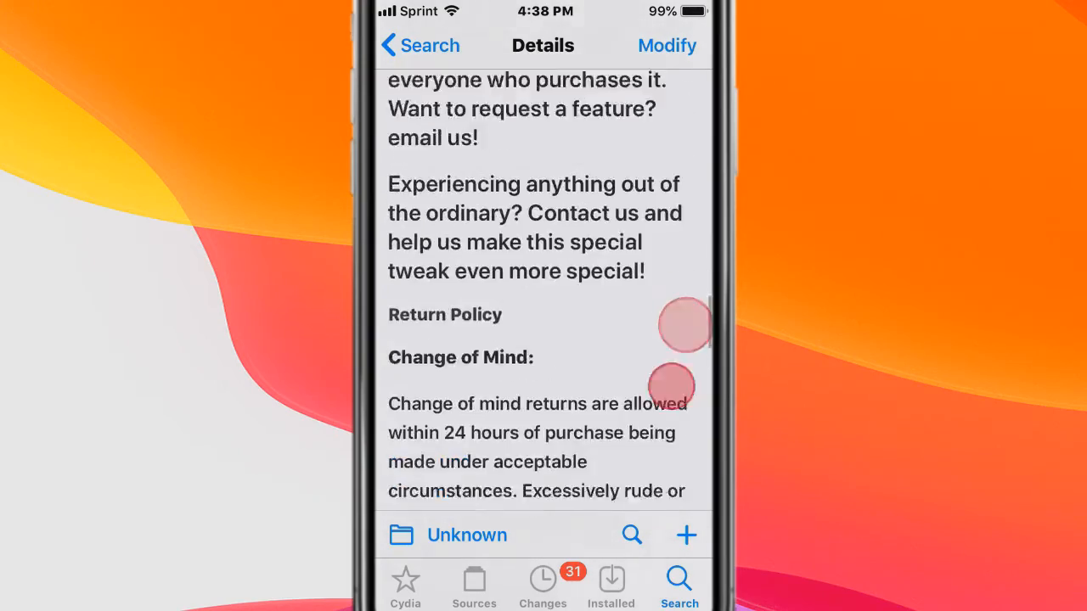
scroll(down, 3)
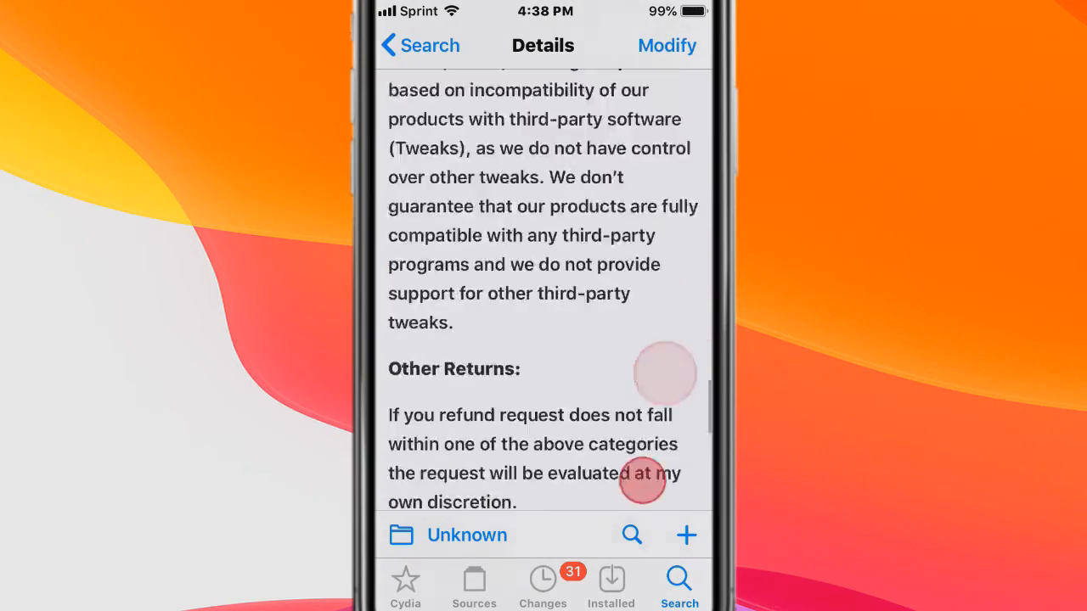
scroll(down, 3)
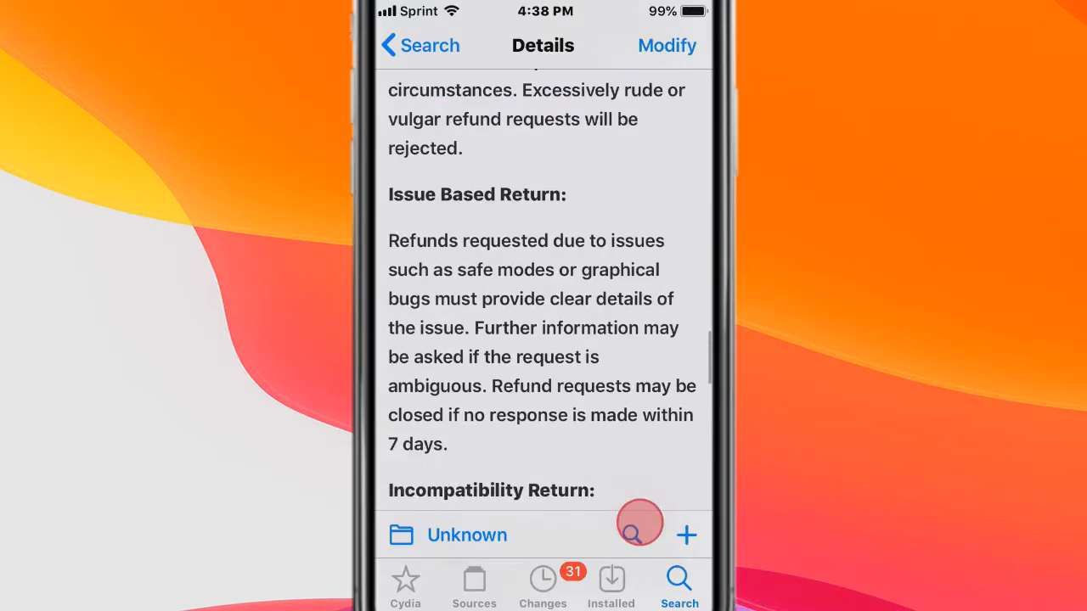
scroll(down, 3)
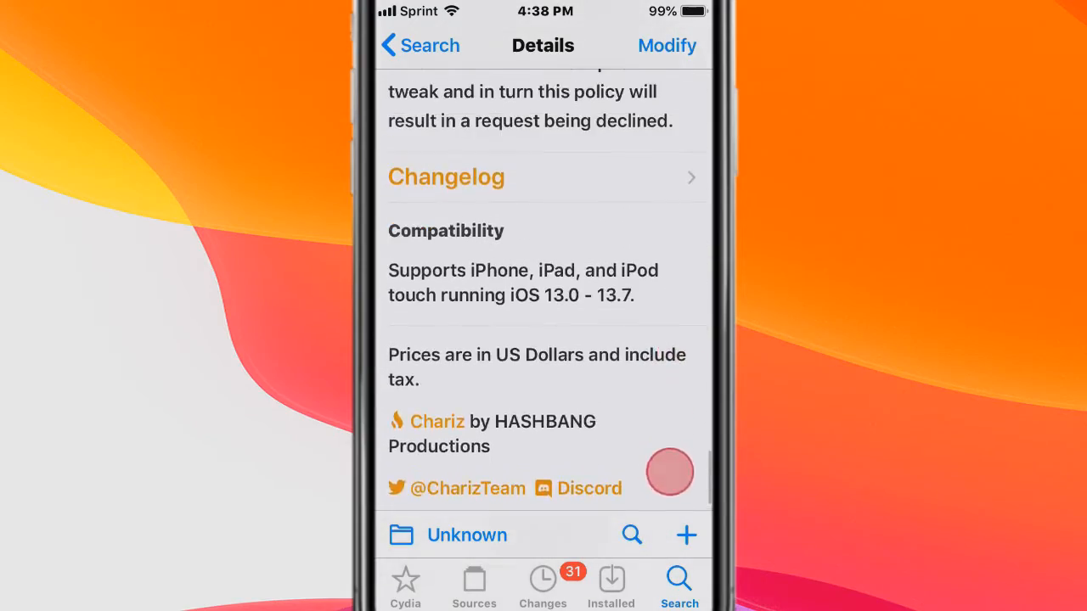